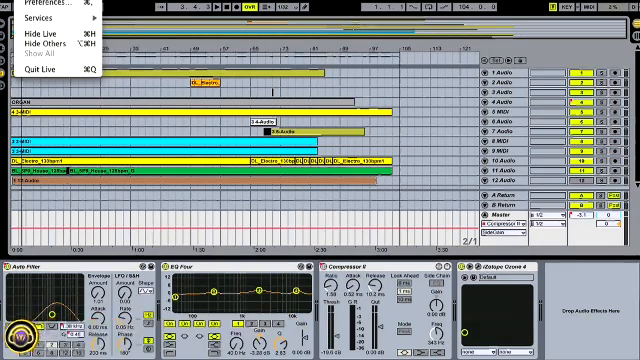
Step: Bring up the Live preferences on the MIDI/Sync settings with active device lists
{"action": "left_click", "coordinate": [56, 6]}
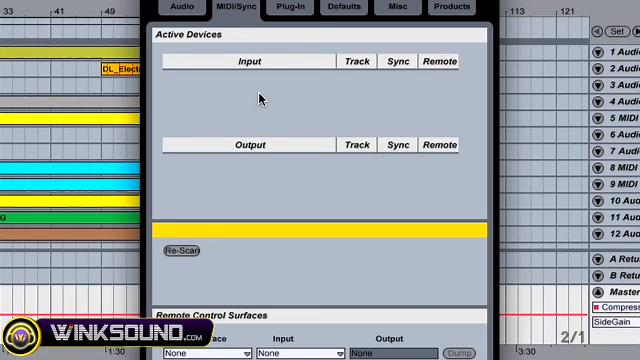
{"action": "mouse_move", "coordinate": [240, 90]}
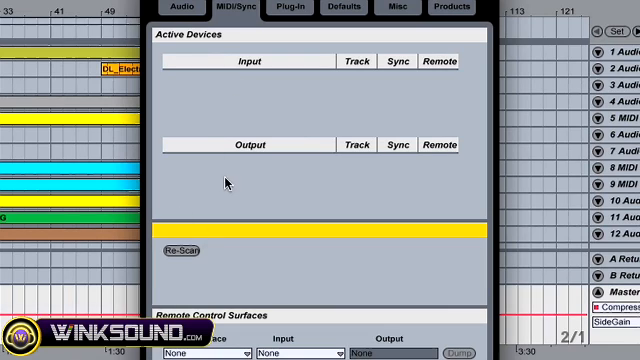
{"action": "mouse_move", "coordinate": [180, 262]}
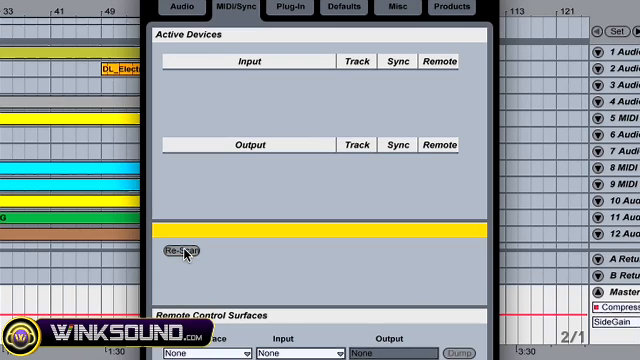
{"action": "mouse_move", "coordinate": [332, 110]}
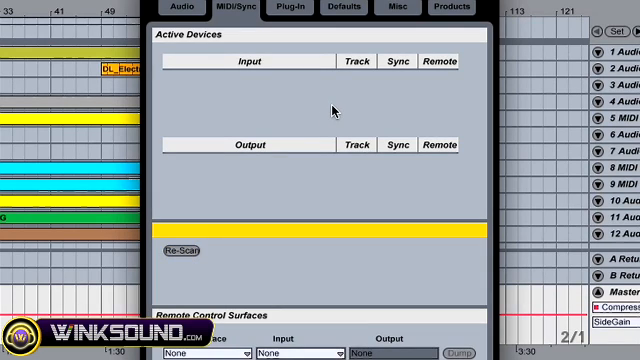
{"action": "mouse_move", "coordinate": [436, 104]}
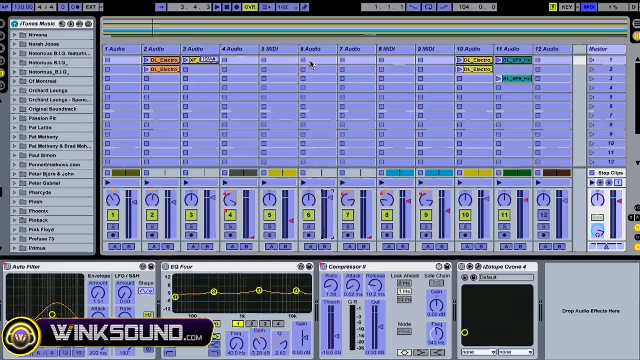
Step: Close the preferences and return to the Session View clip grid and mixer
{"action": "left_click", "coordinate": [140, 60]}
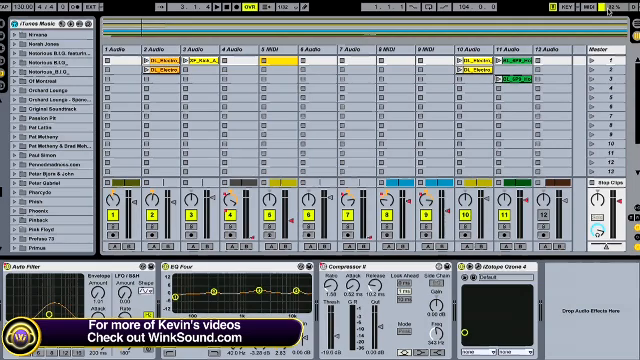
Step: Switch to Arrangement View and show the File menu's open, save and export commands
{"action": "key", "text": "Tab"}
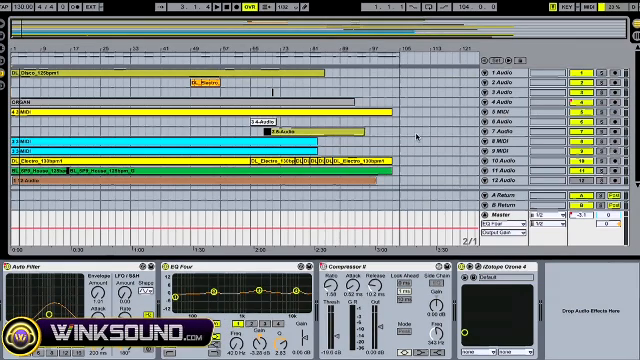
{"action": "left_click", "coordinate": [20, 4]}
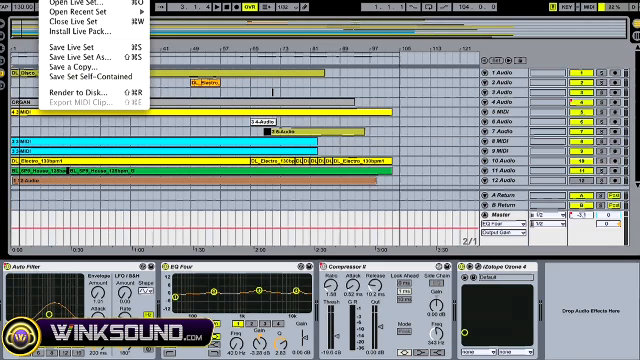